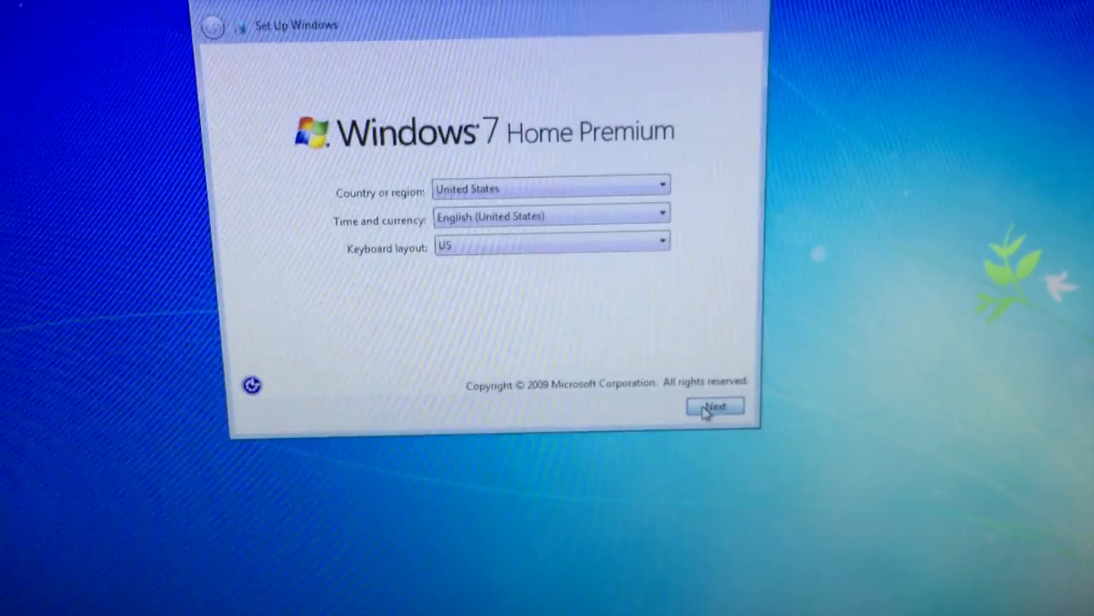
Keep United States region settings and name the account 'user' with computer 'user-PC'
{"action": "left_click", "coordinate": [715, 407]}
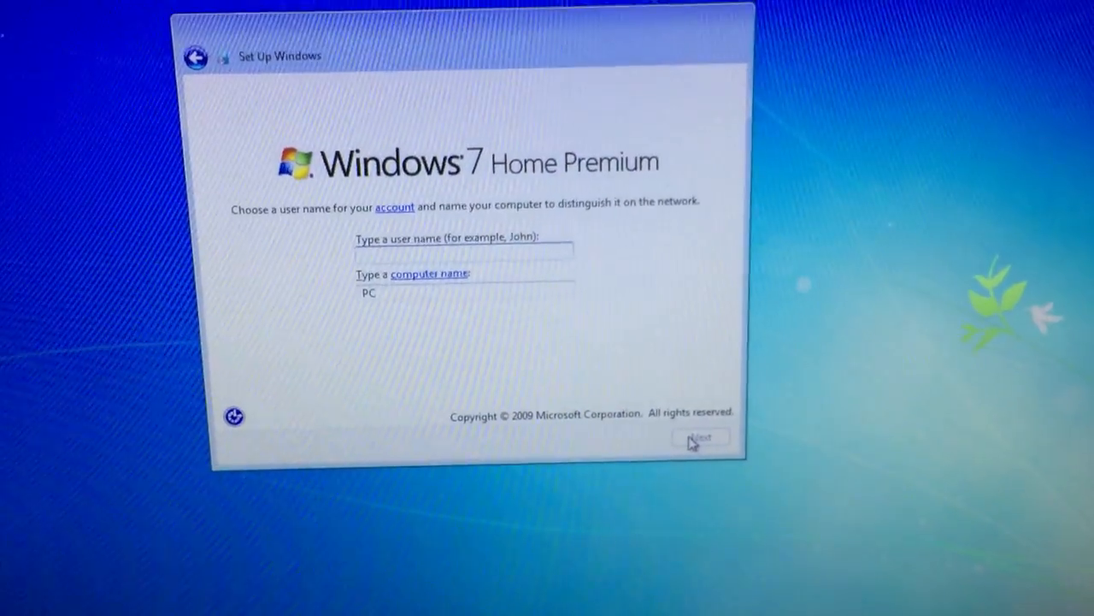
{"action": "type", "text": "u"}
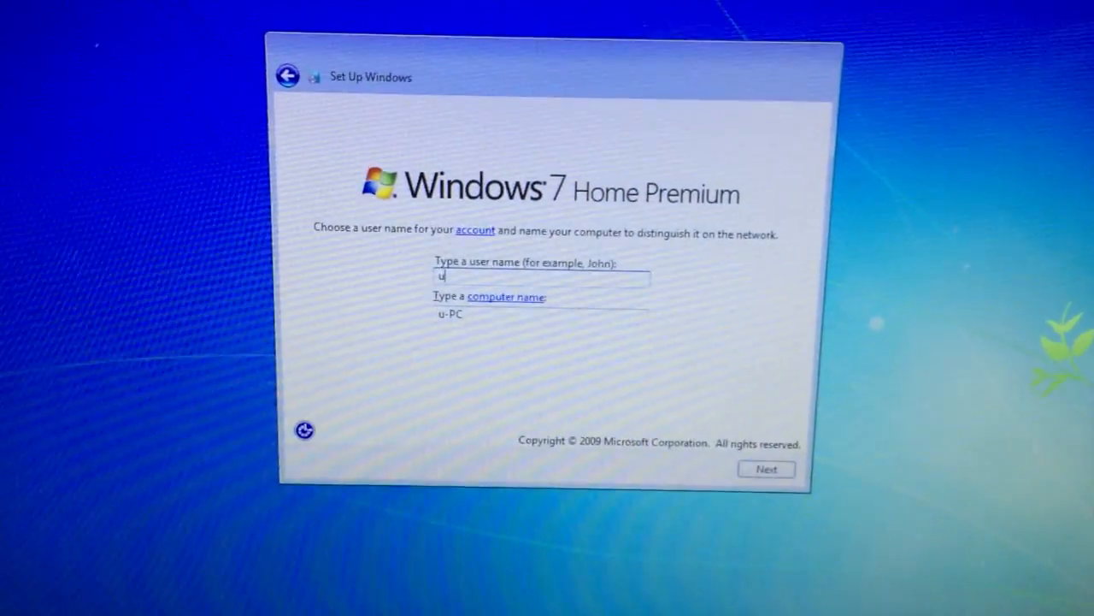
{"action": "type", "text": "ser"}
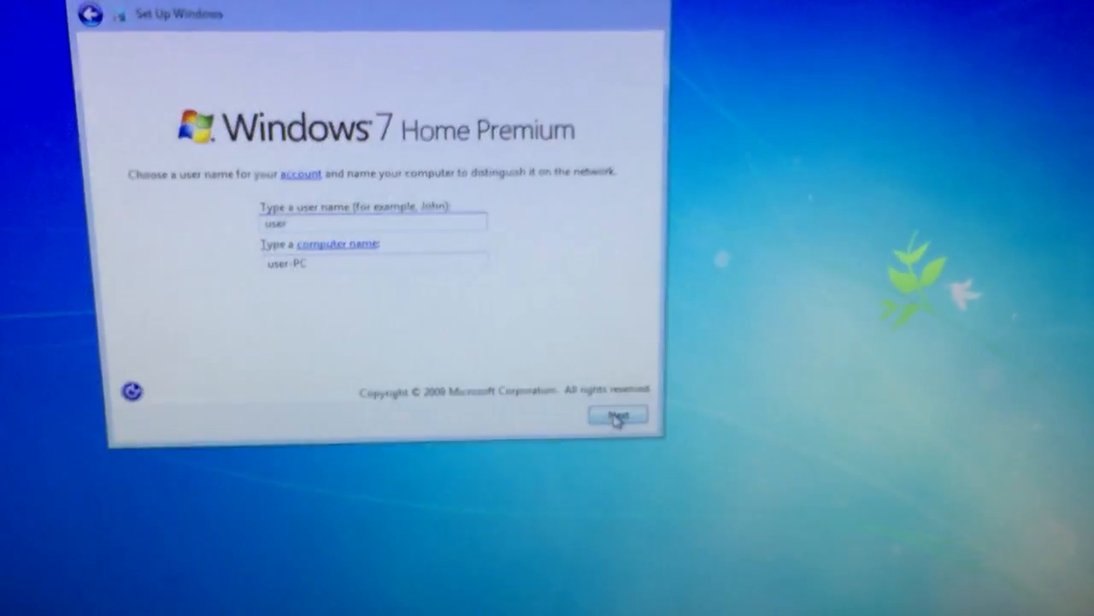
{"action": "left_click", "coordinate": [619, 416]}
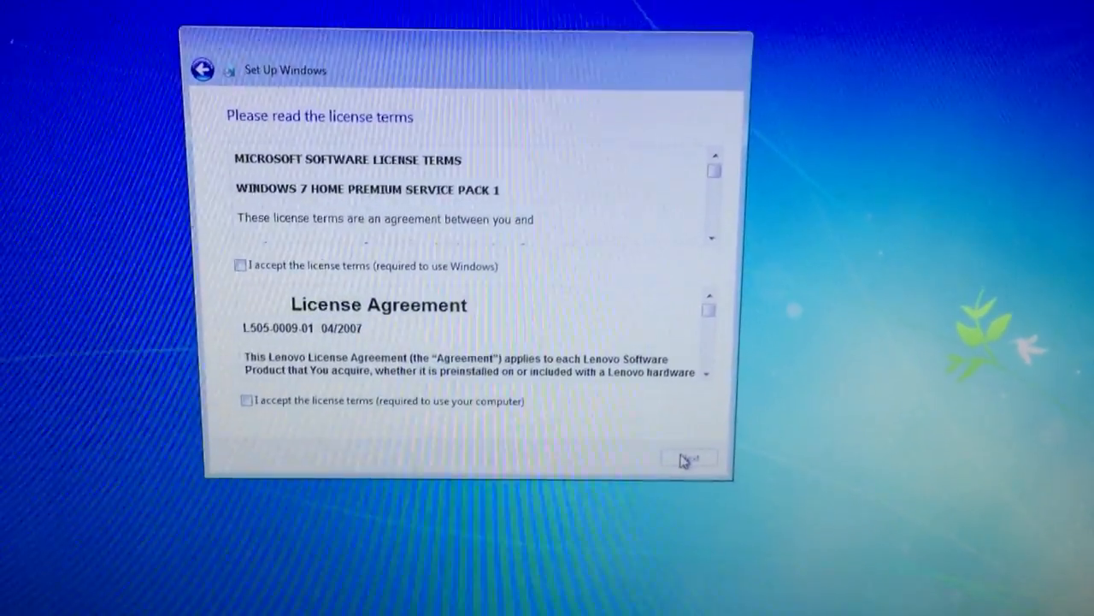
Accept the Windows and Lenovo license terms and choose (UTC-05:00) Eastern Time
{"action": "left_click", "coordinate": [240, 265]}
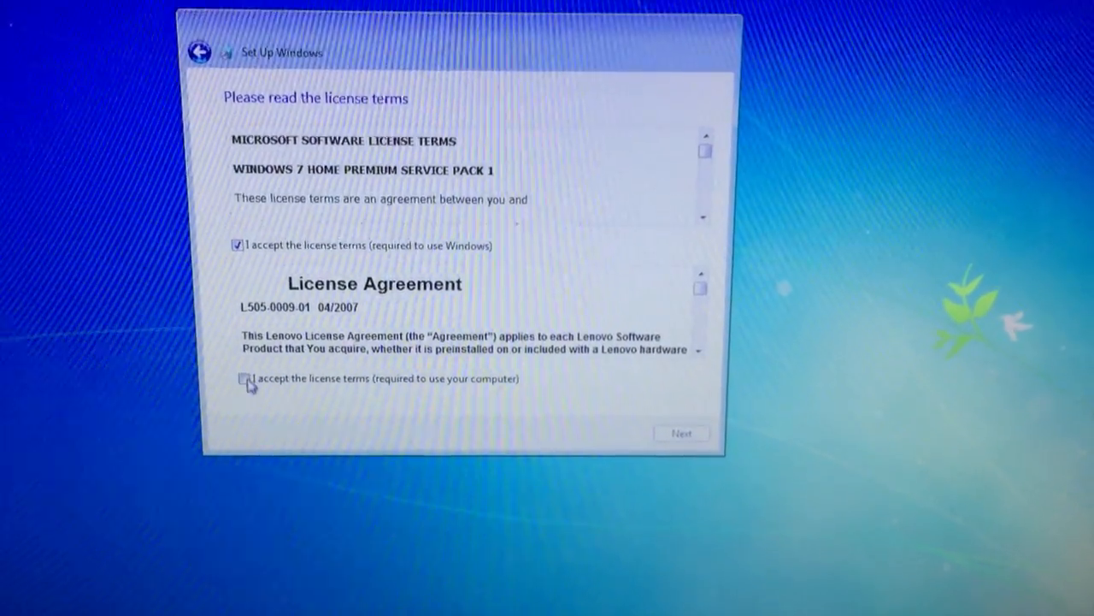
{"action": "left_click", "coordinate": [246, 378]}
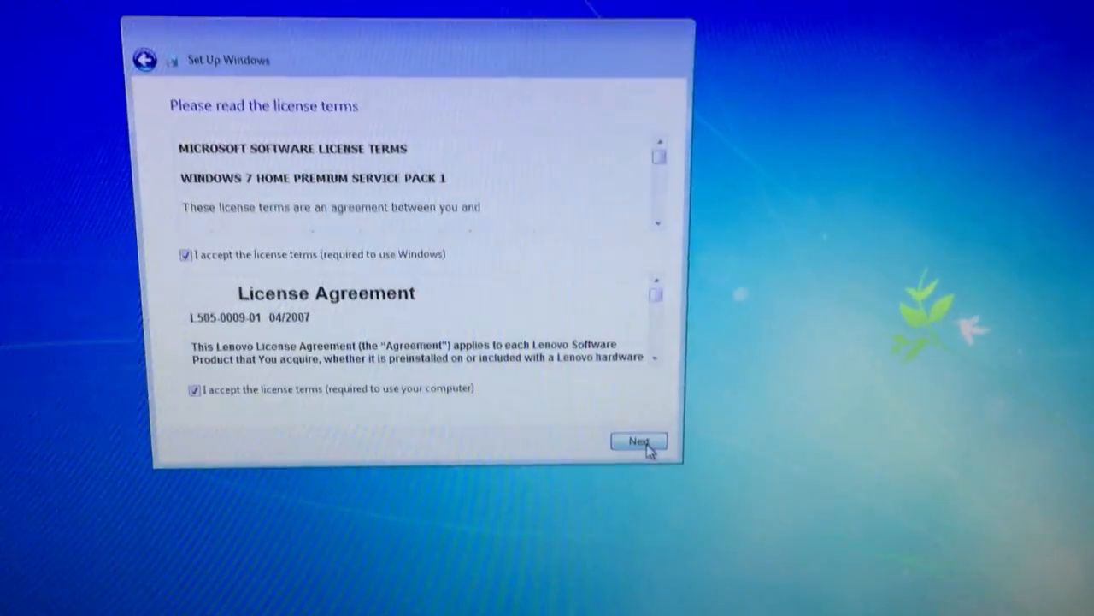
{"action": "left_click", "coordinate": [638, 442]}
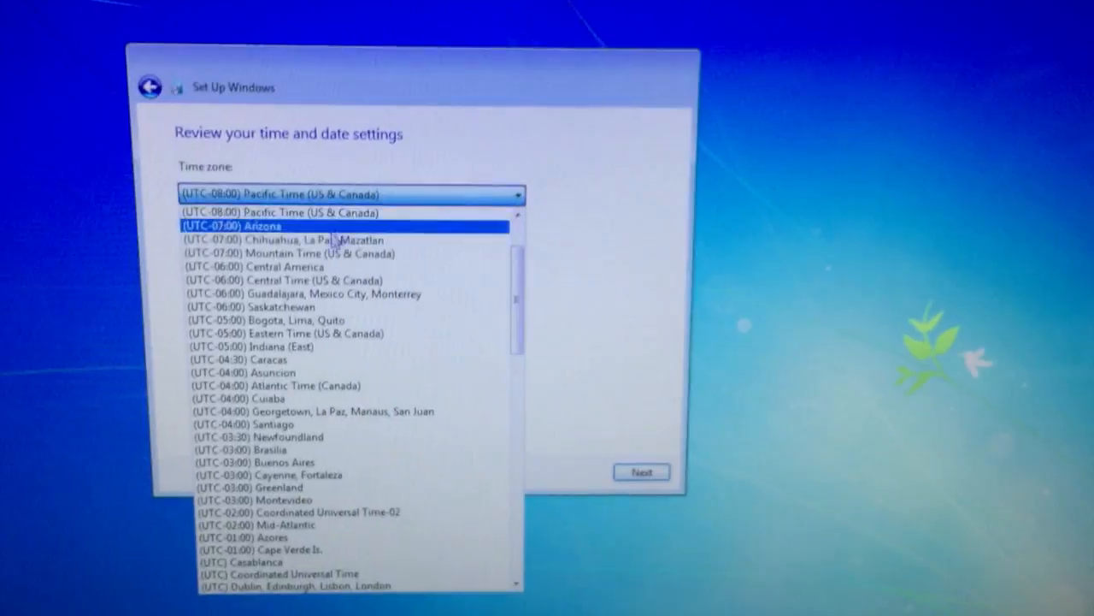
{"action": "left_click", "coordinate": [294, 331]}
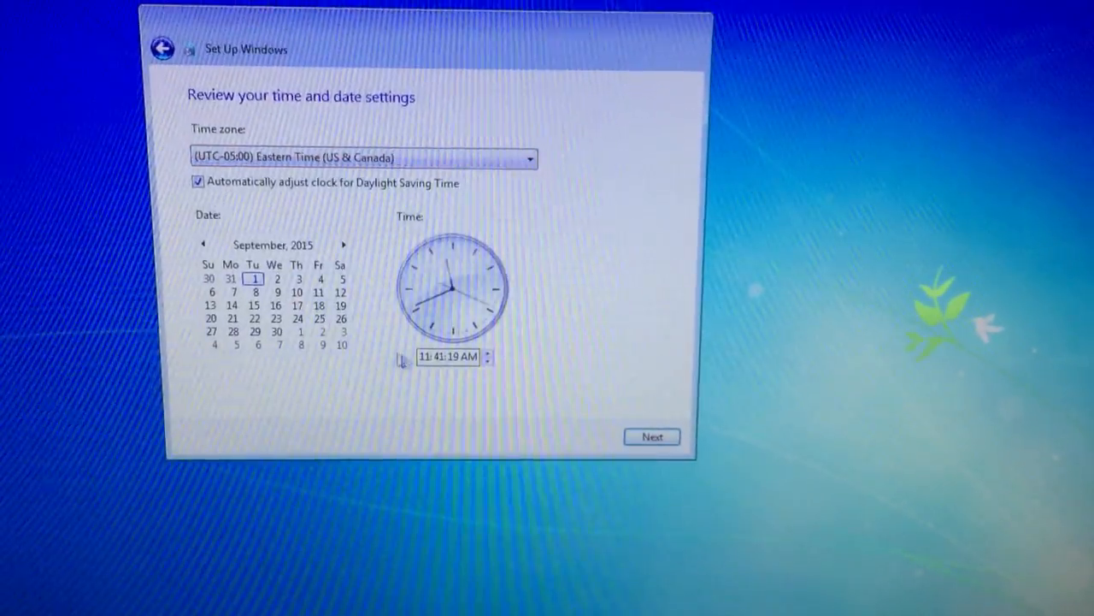